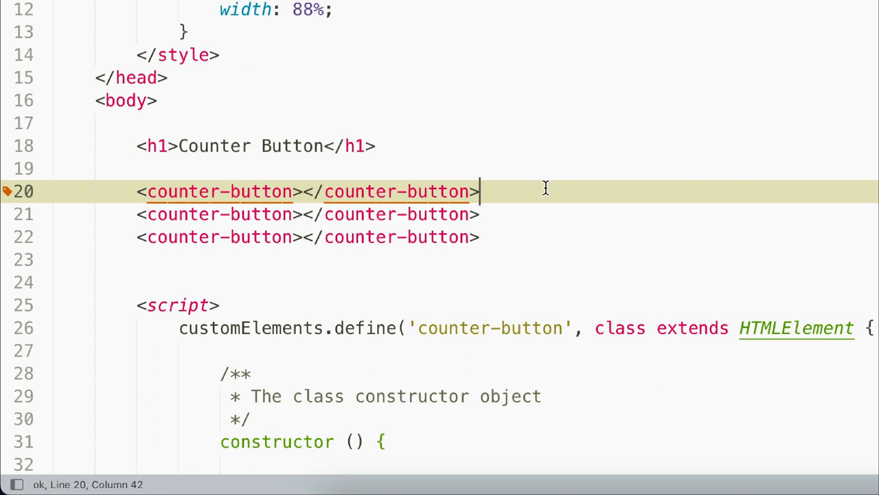
mouse_move(192, 191)
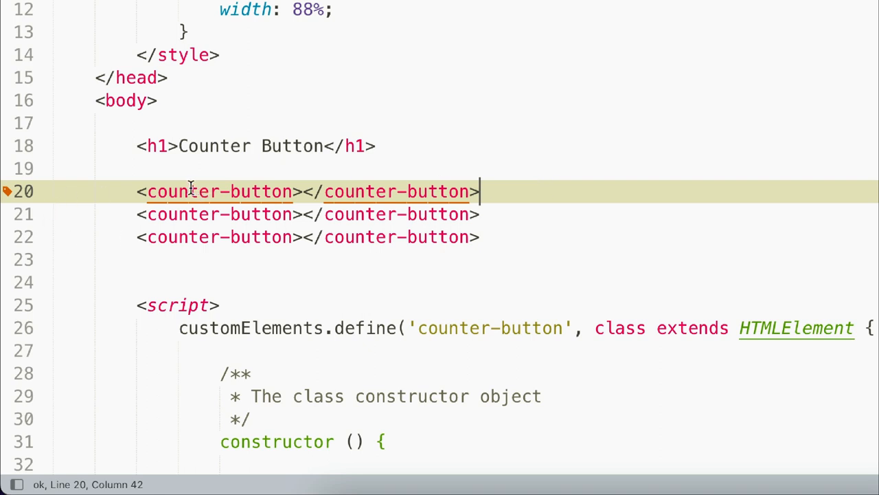
mouse_move(305, 175)
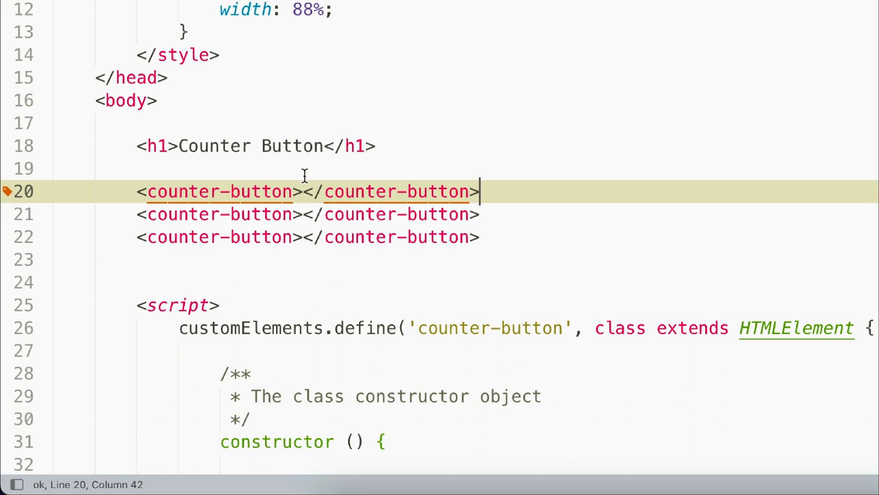
mouse_move(482, 183)
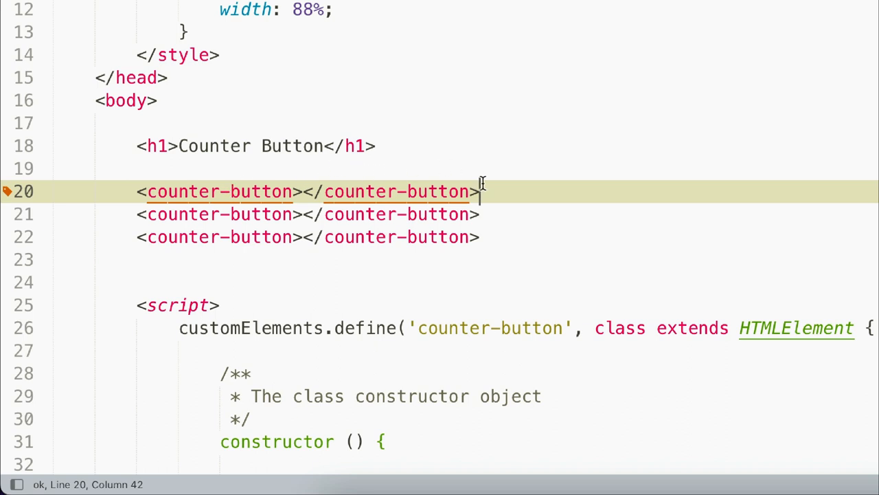
- Click the counter buttons in Edge until they read Clicked 13, 8 and 8 Times
scroll("down", 3)
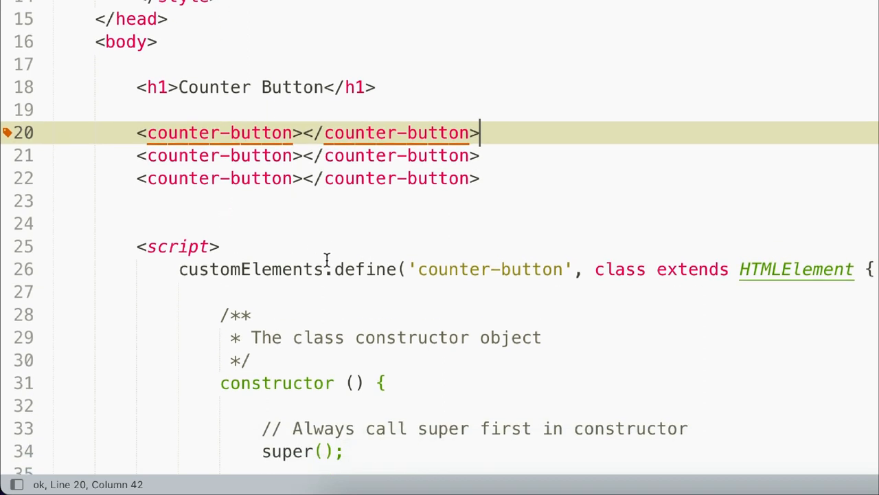
mouse_move(369, 267)
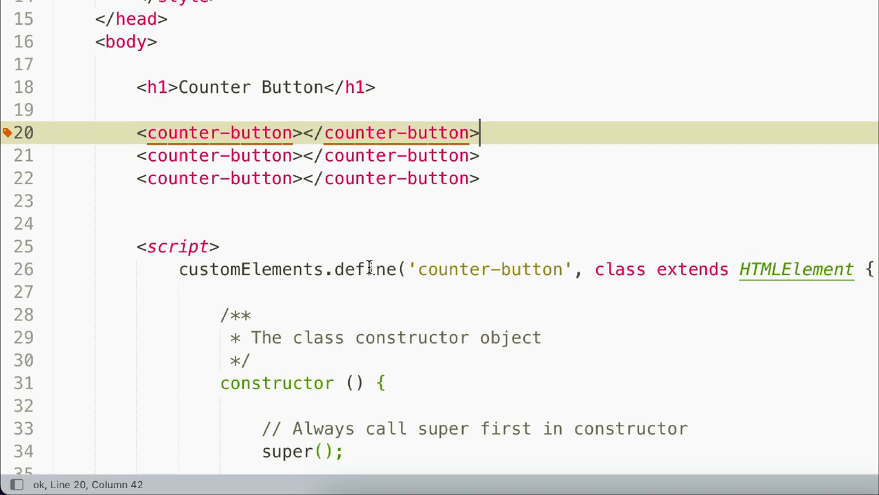
mouse_move(426, 141)
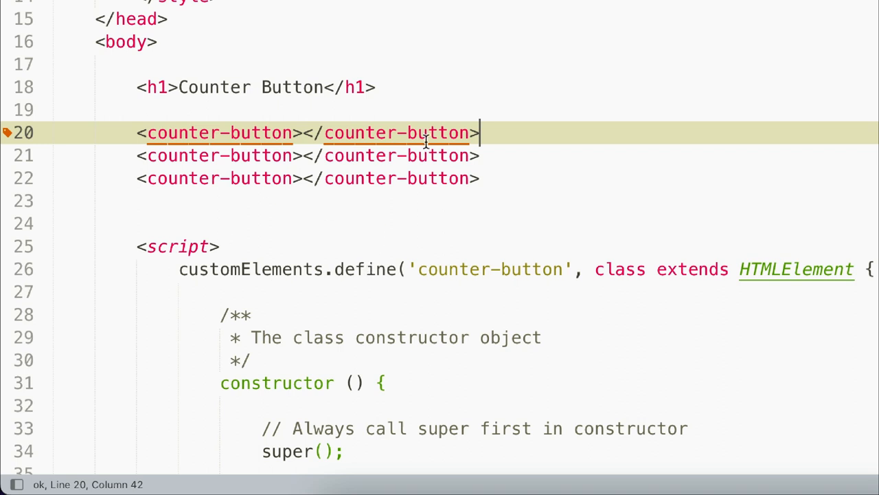
mouse_move(307, 257)
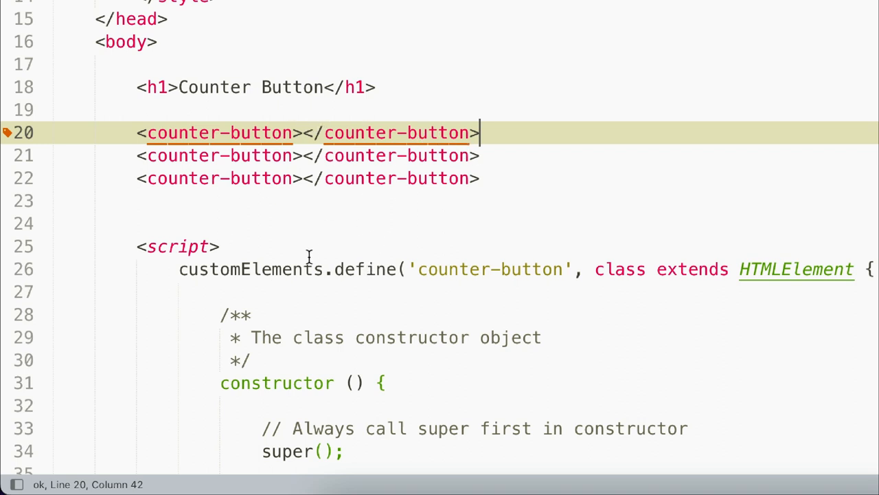
mouse_move(498, 237)
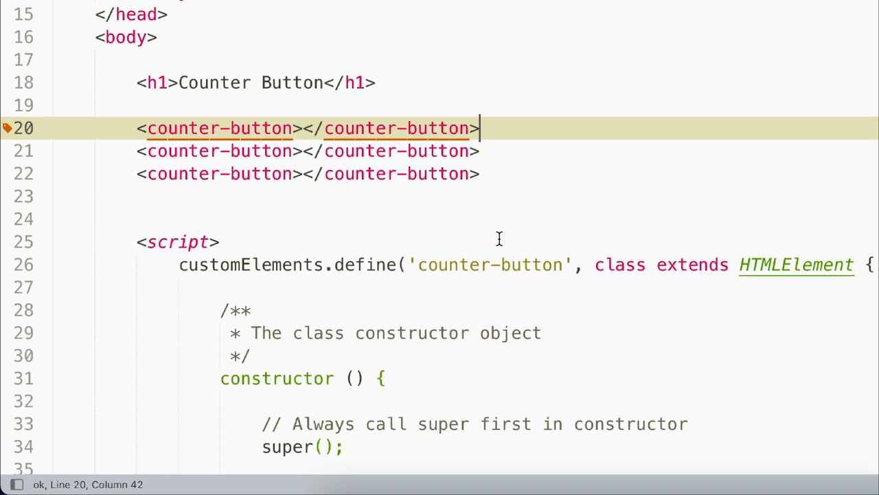
mouse_move(522, 237)
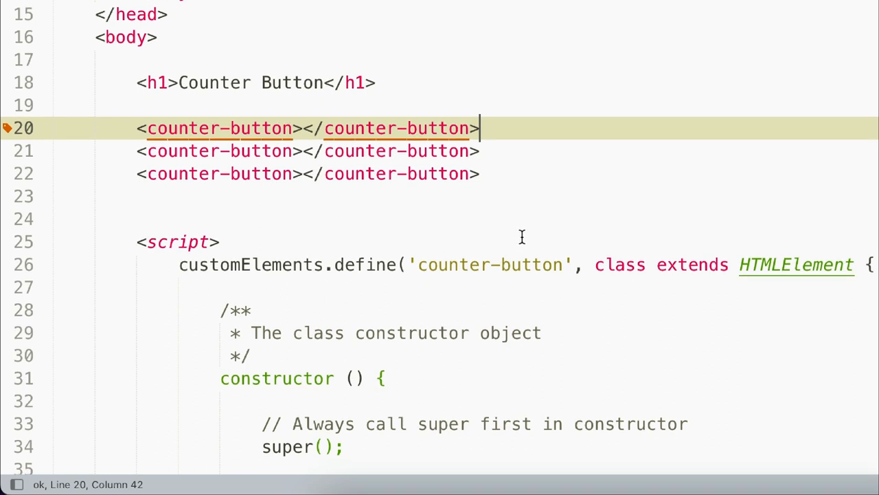
scroll("down", 3)
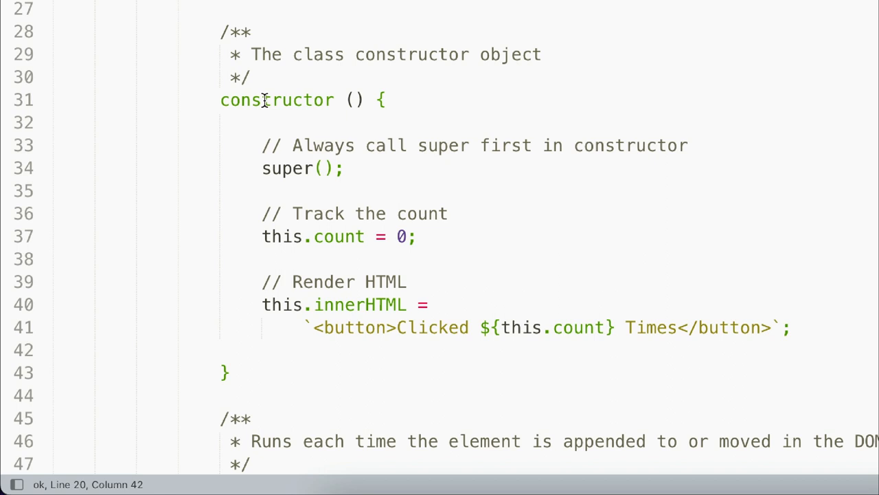
mouse_move(268, 98)
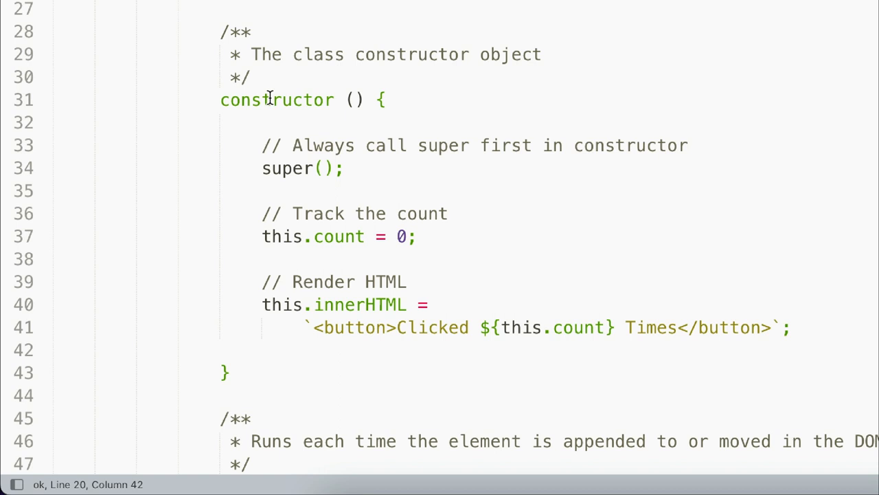
mouse_move(260, 104)
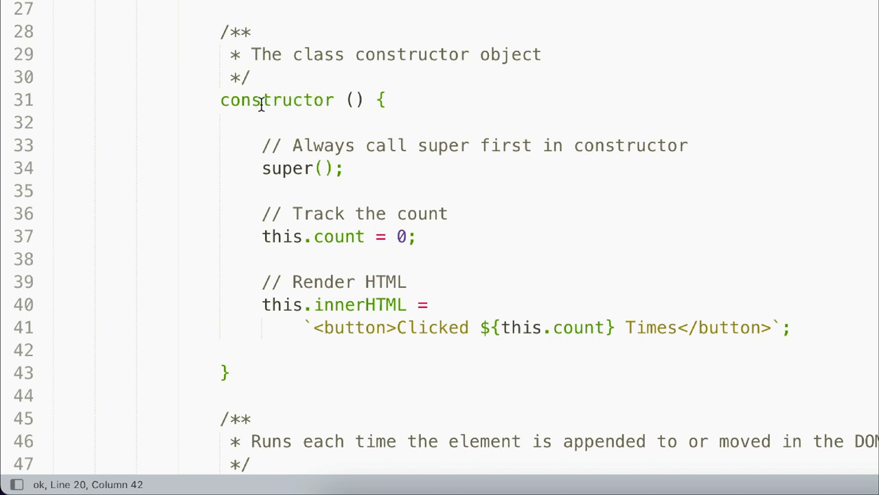
scroll("down", 3)
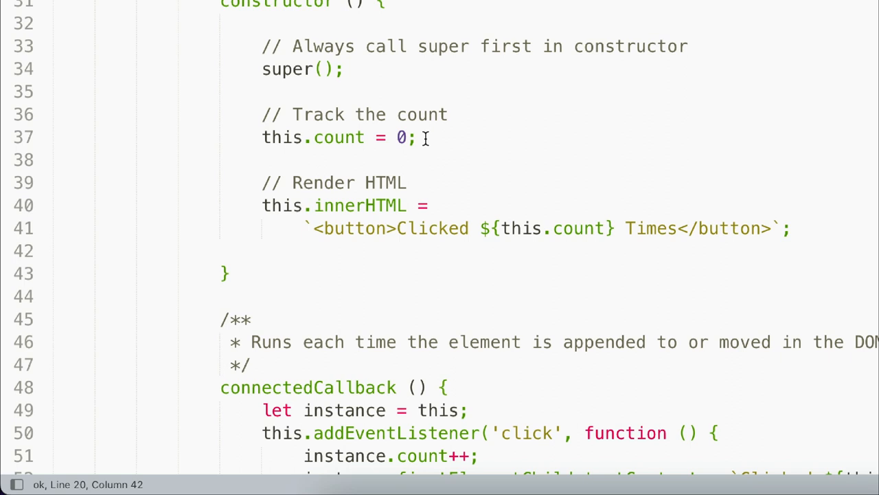
mouse_move(303, 227)
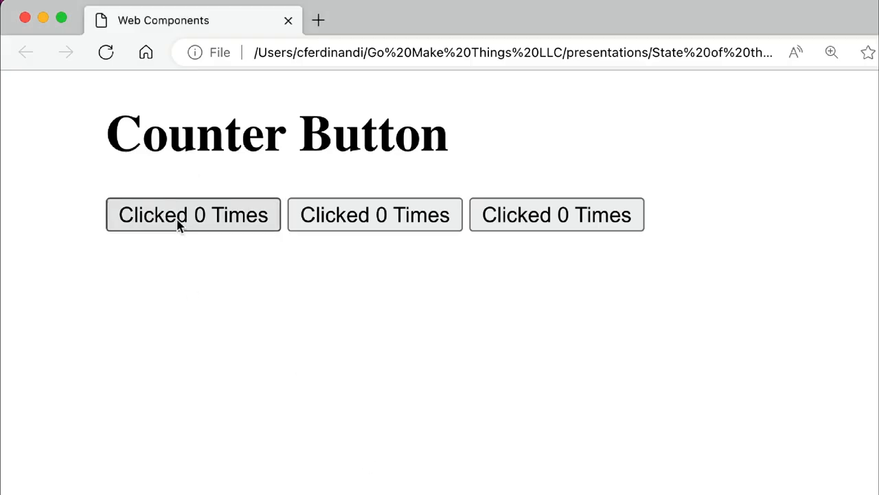
mouse_move(170, 225)
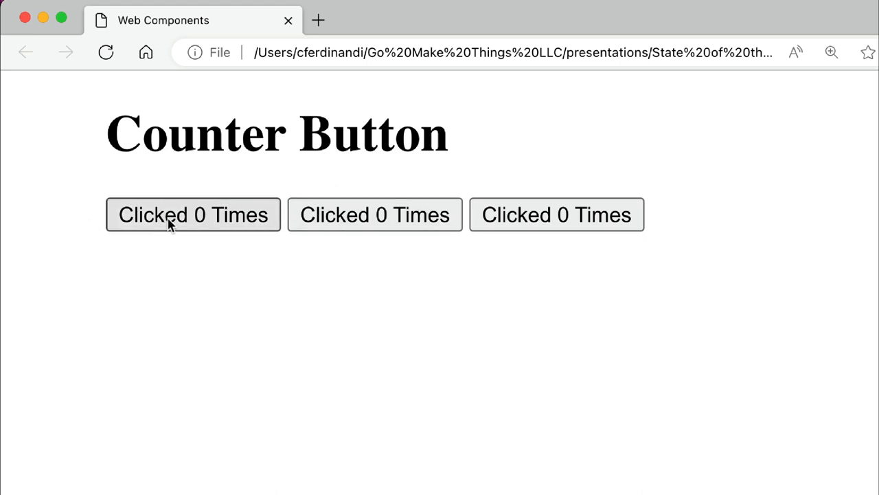
mouse_move(863, 276)
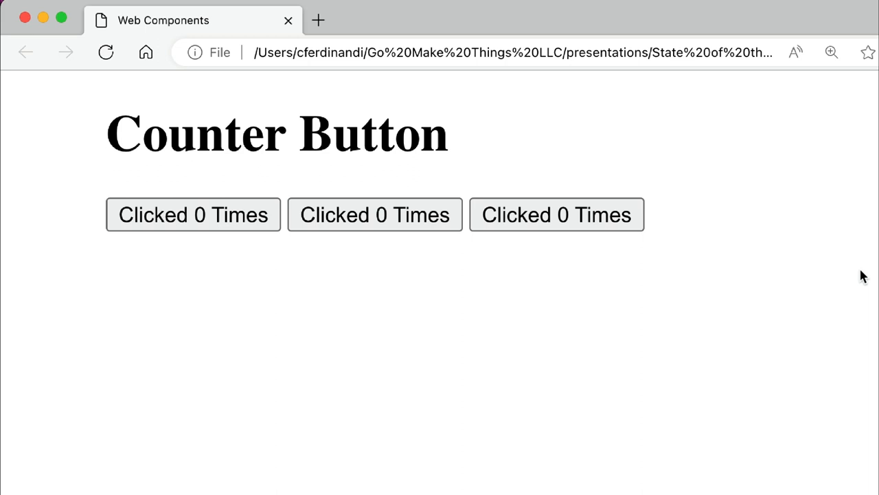
mouse_move(652, 401)
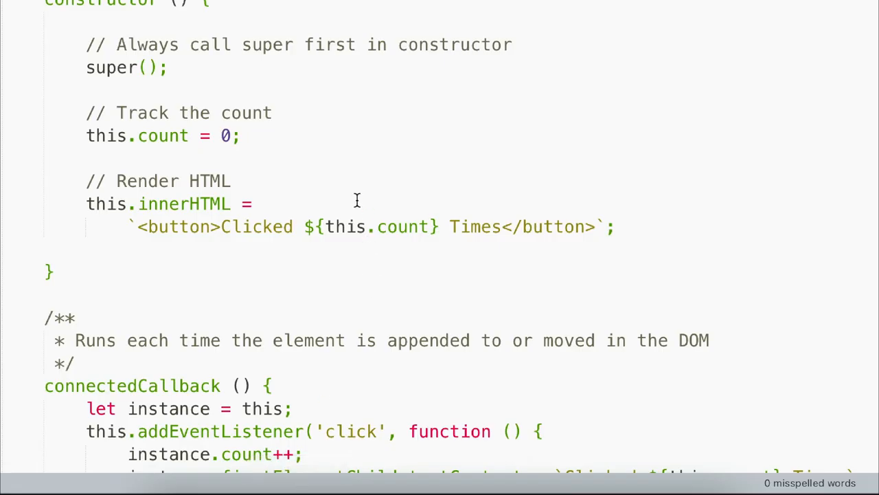
scroll("down", 3)
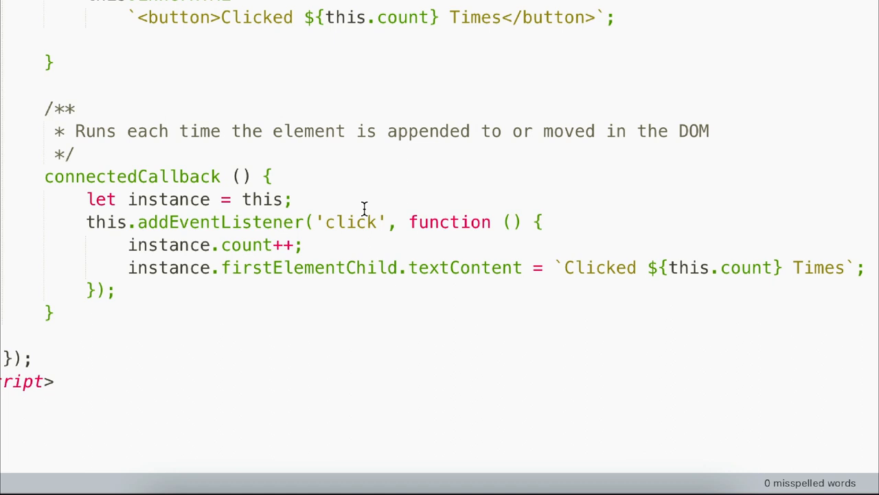
mouse_move(287, 169)
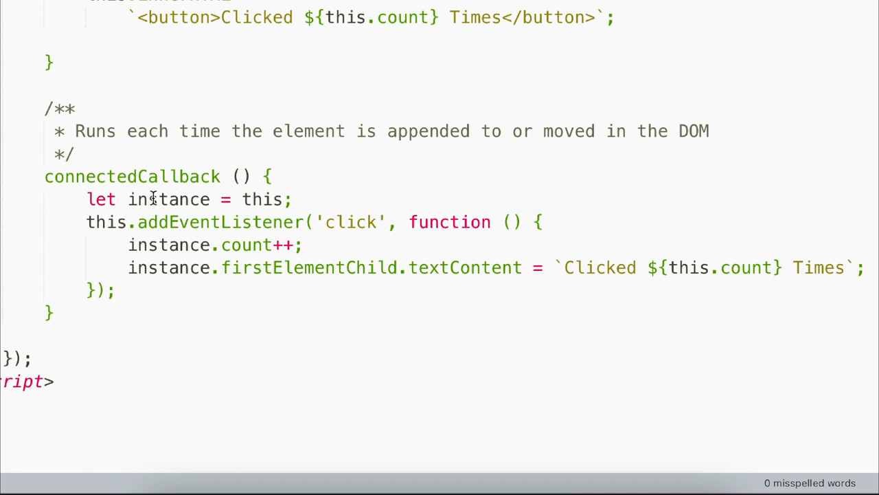
mouse_move(184, 267)
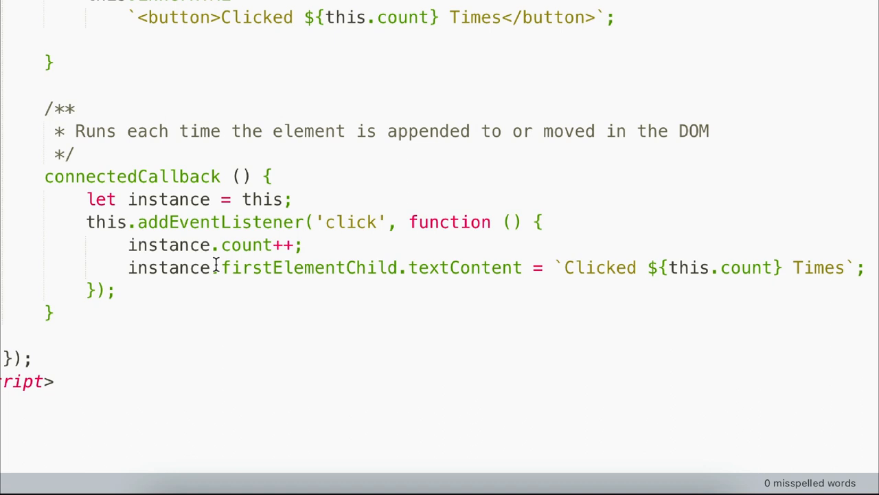
mouse_move(270, 231)
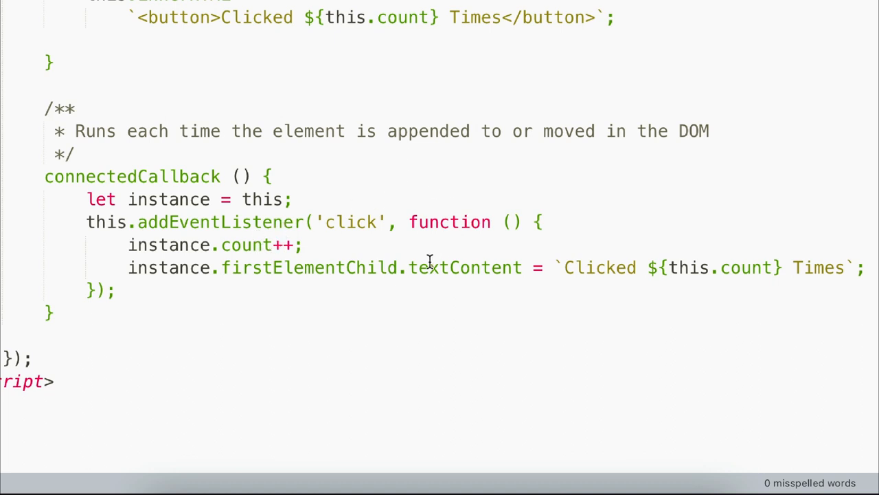
mouse_move(749, 288)
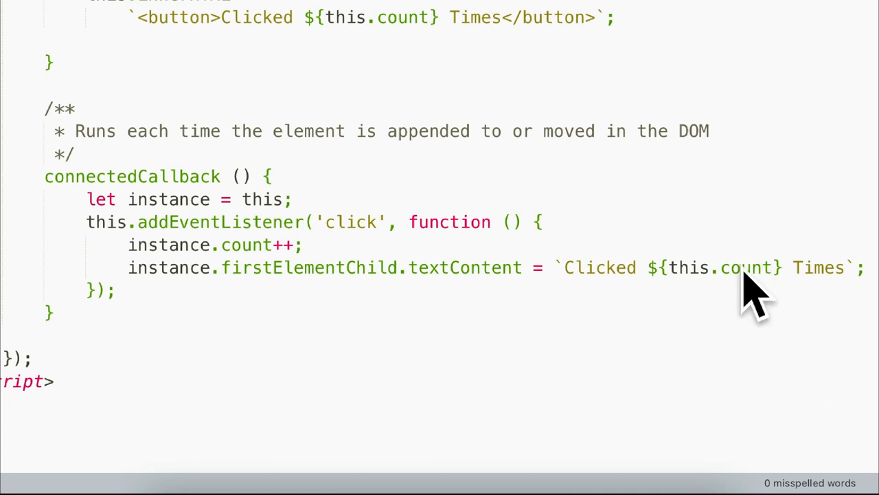
mouse_move(862, 282)
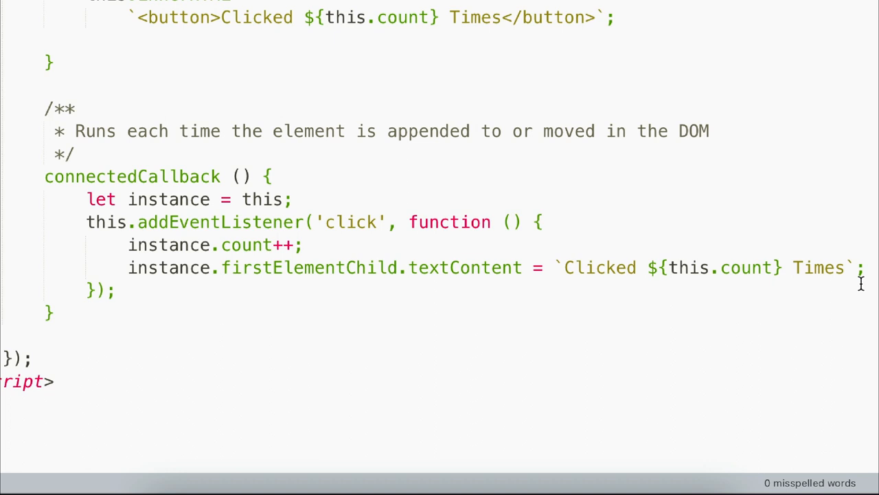
mouse_move(739, 47)
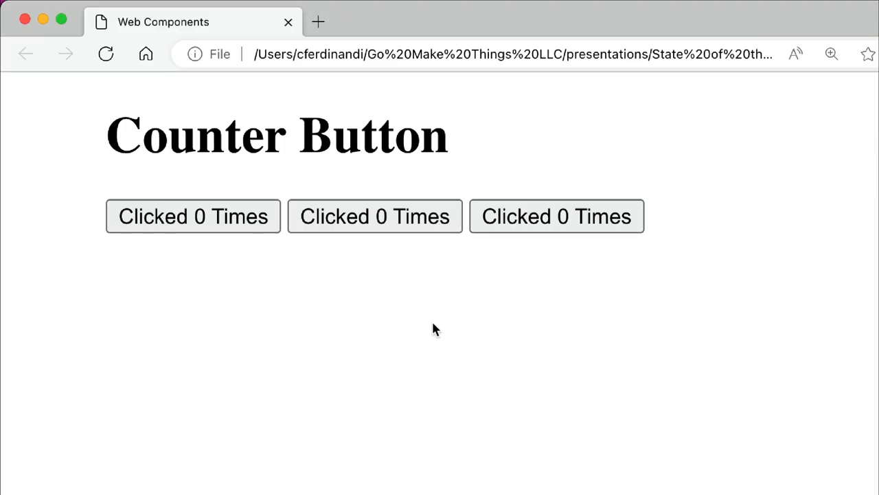
left_click(193, 215)
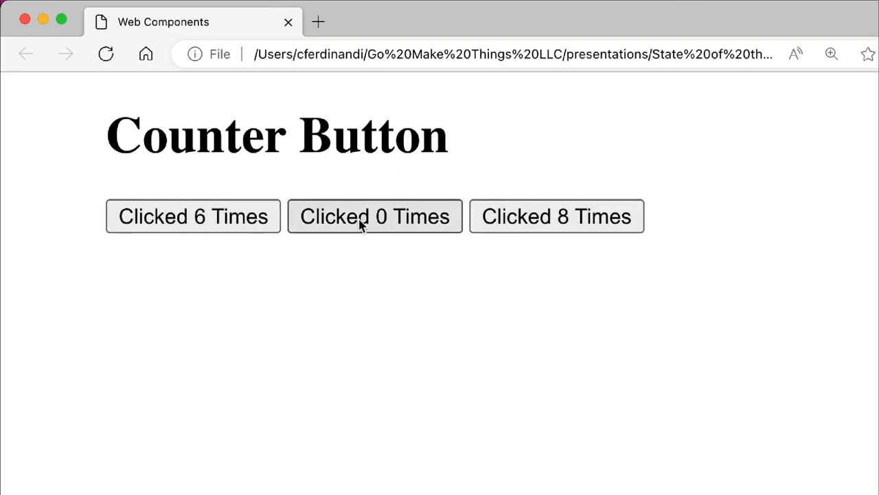
left_click(193, 215)
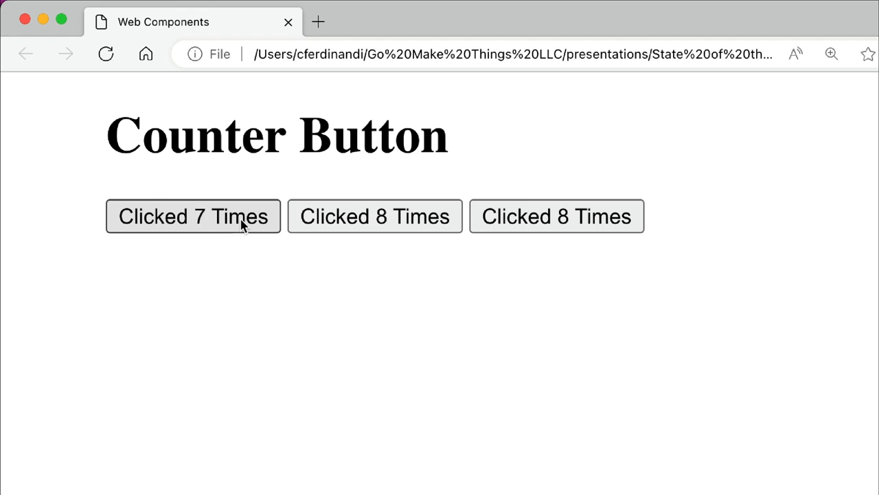
left_click(193, 216)
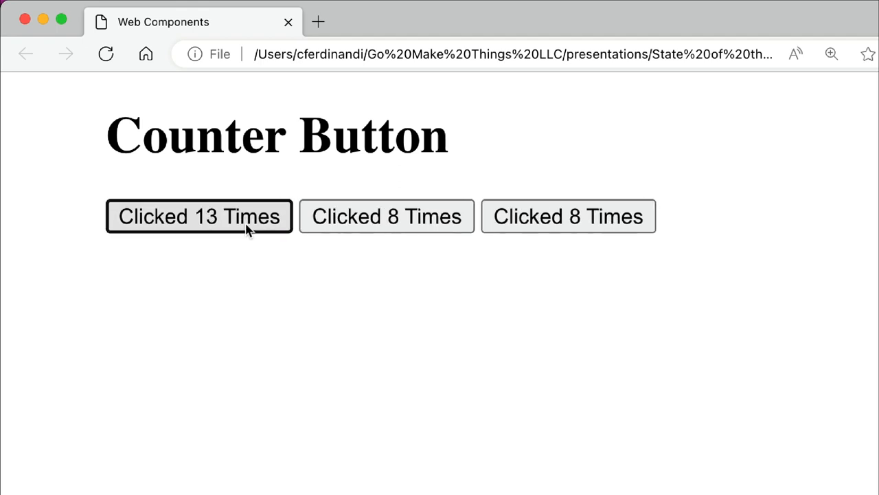
mouse_move(661, 249)
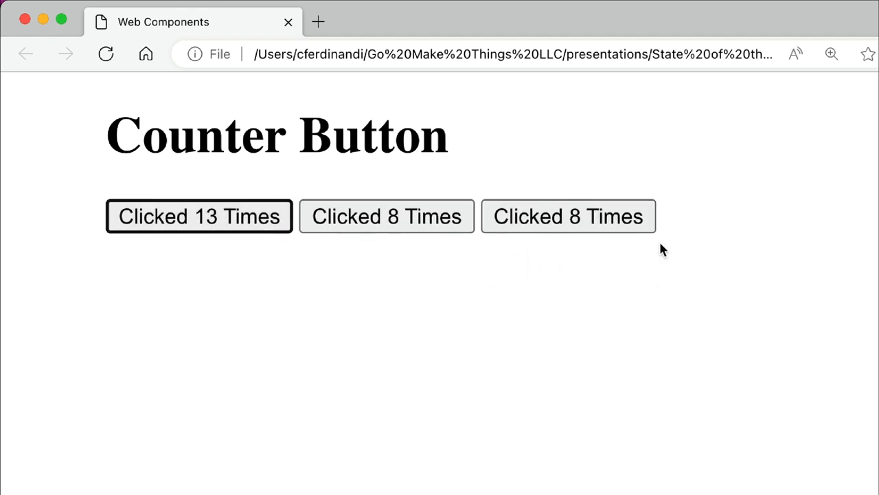